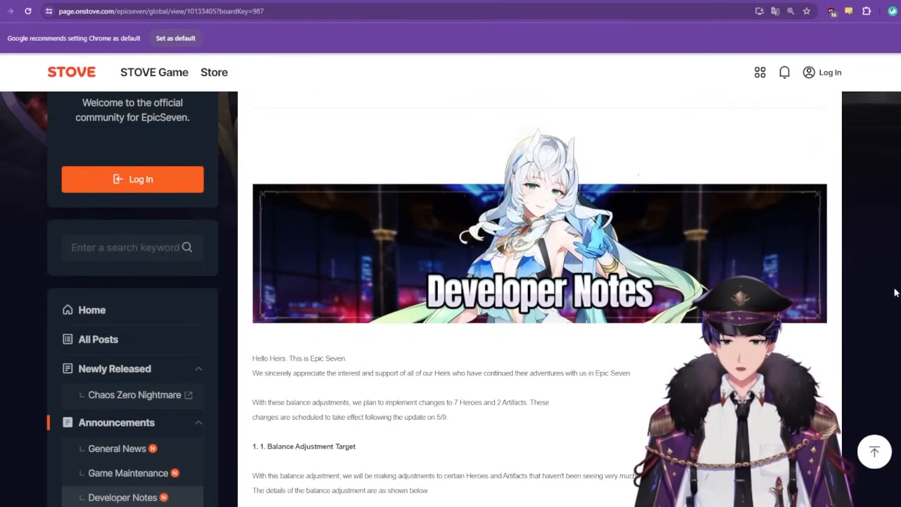
- Scroll down the developer notes to the balance target tables of seven heroes and two artifacts
scroll(down, 3)
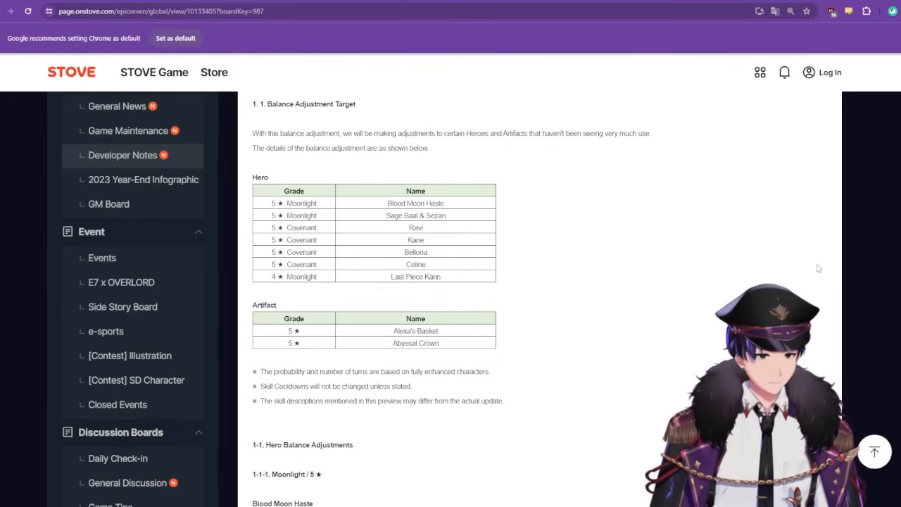
- Scroll through Blood Moon Haste's skill before/after tables in the developer notes
scroll(down, 3)
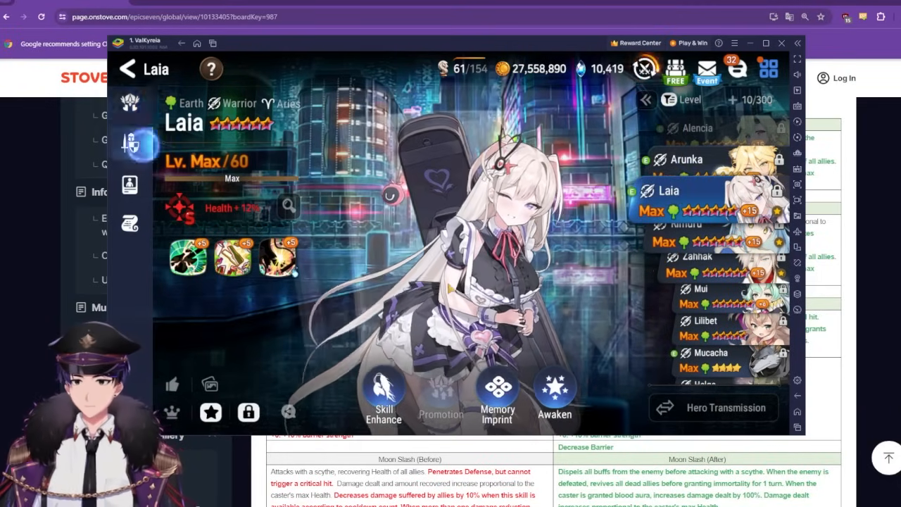
- View Laia's equipped gear and stats, then close the Epic Seven client to return to the notes
click(129, 144)
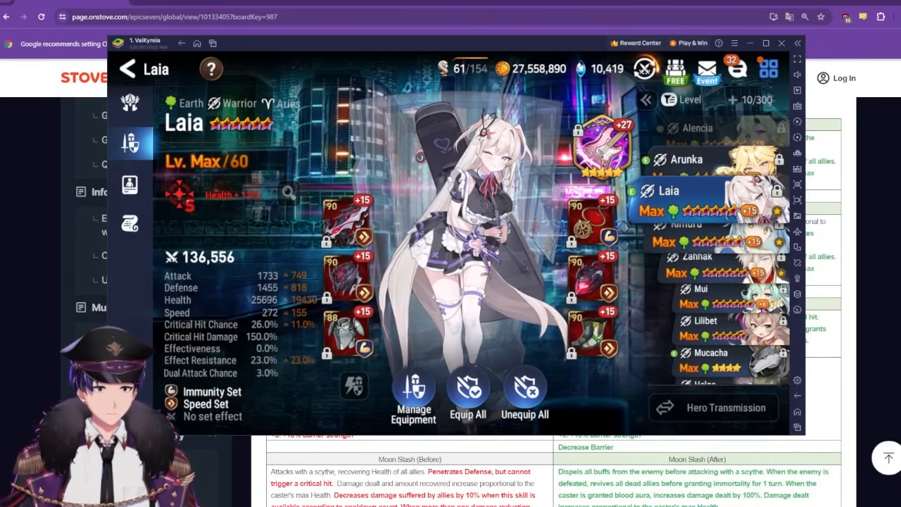
click(797, 43)
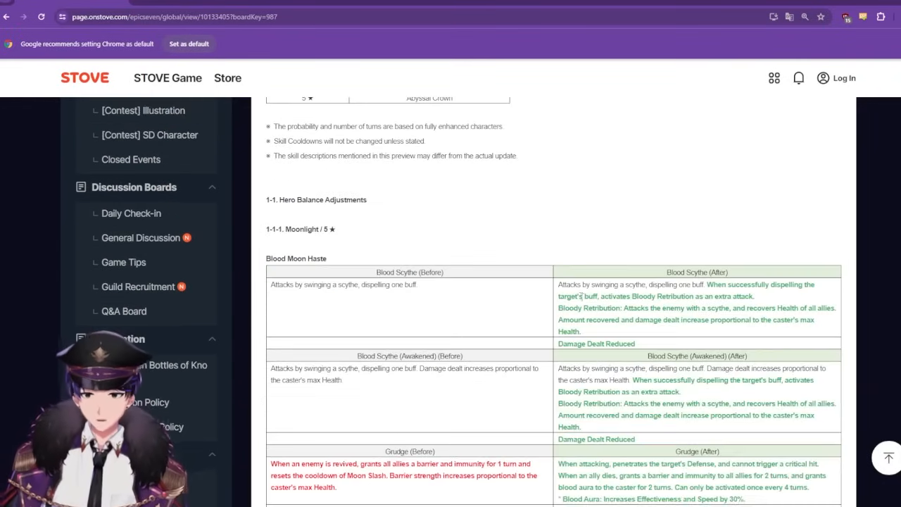
scroll(down, 3)
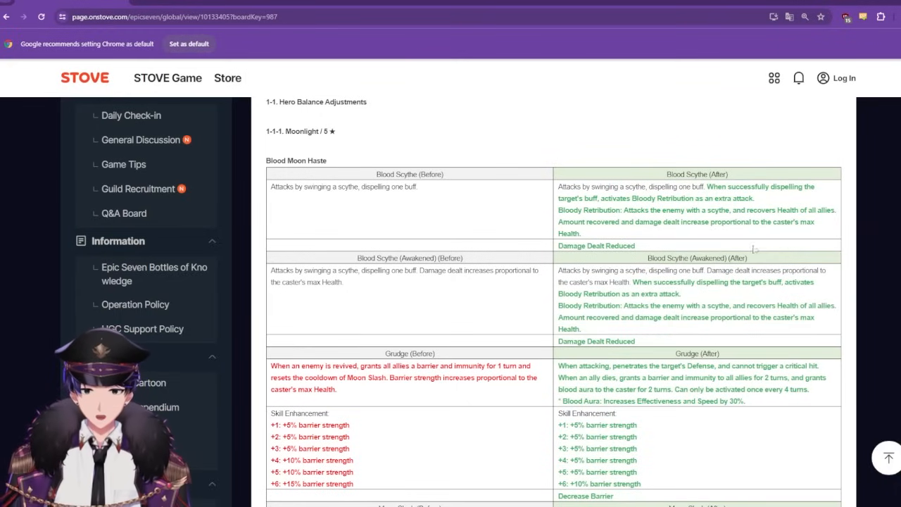
drag(558, 197, 580, 234)
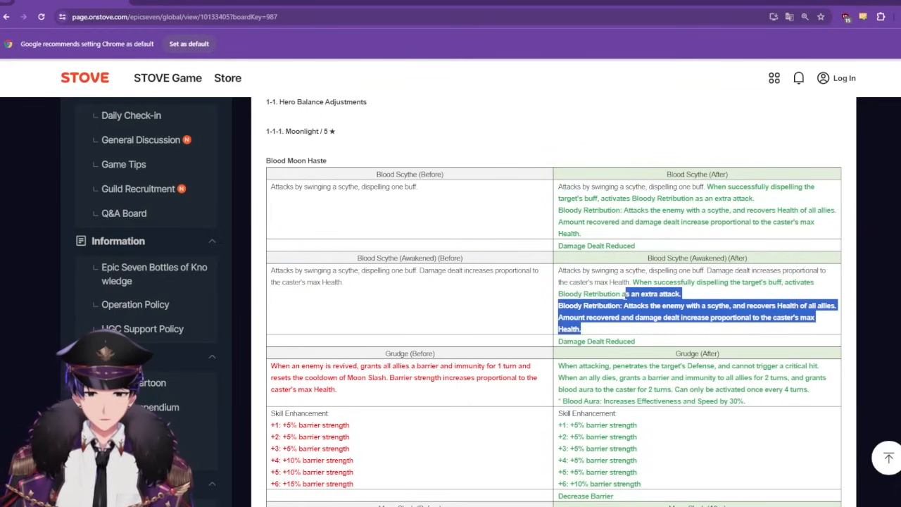
scroll(down, 3)
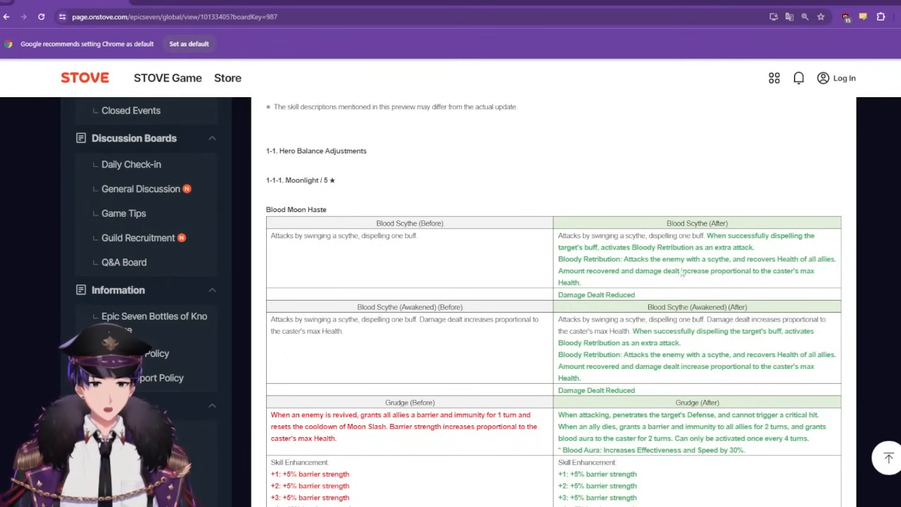
scroll(down, 3)
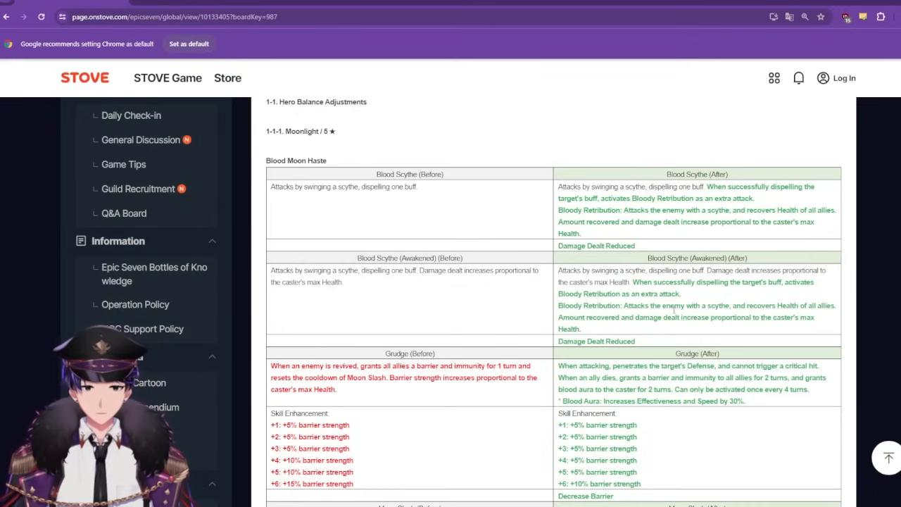
mouse_move(681, 246)
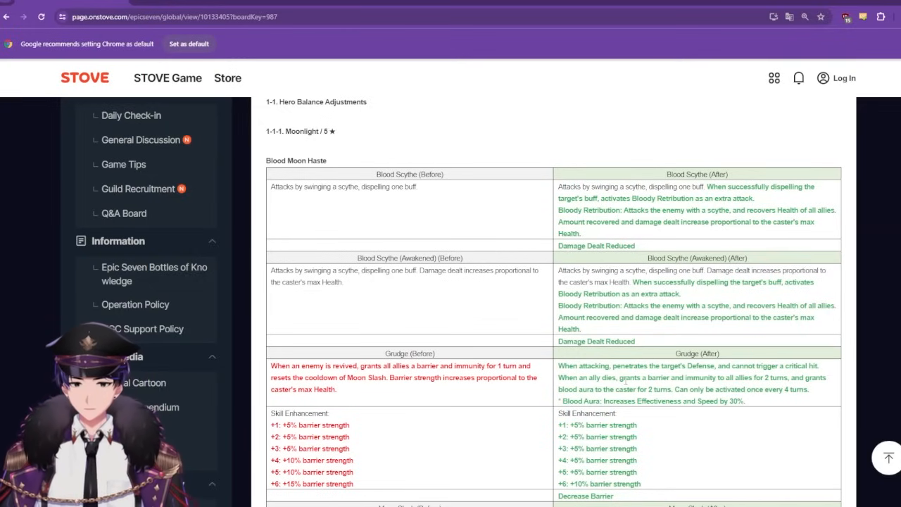
scroll(down, 3)
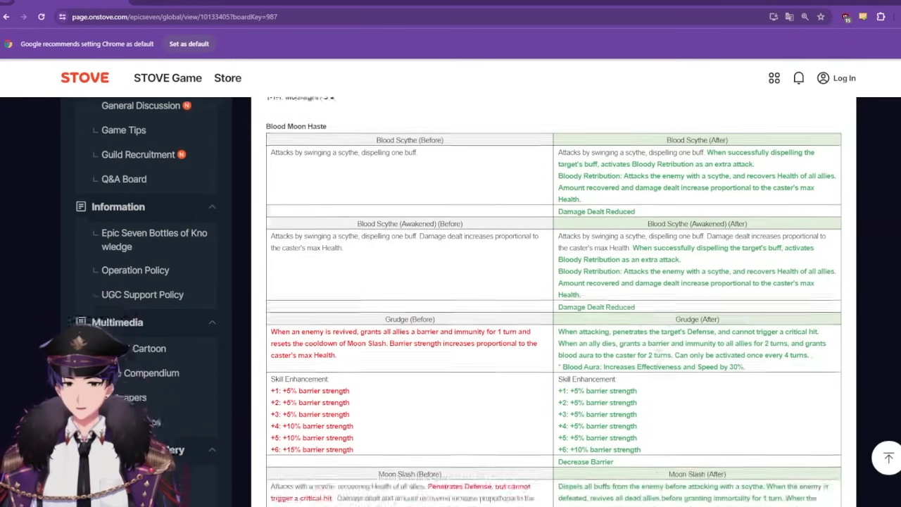
scroll(down, 3)
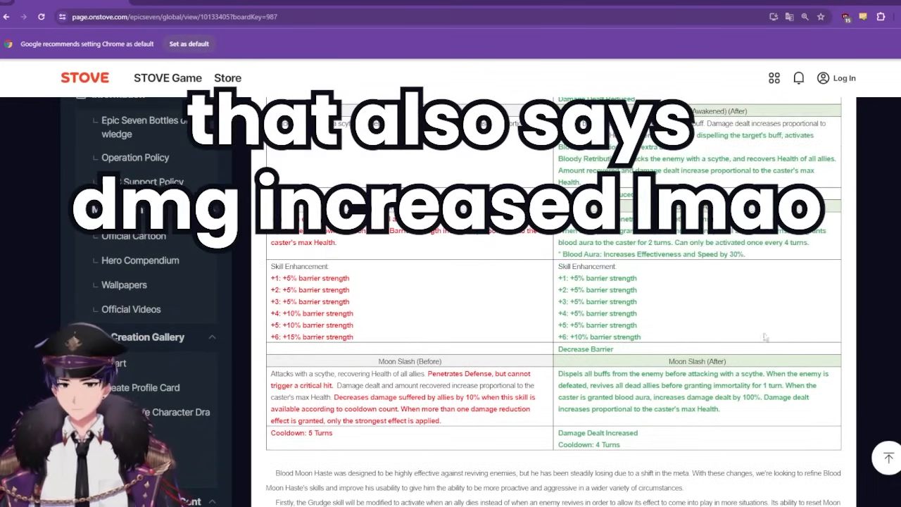
scroll(down, 3)
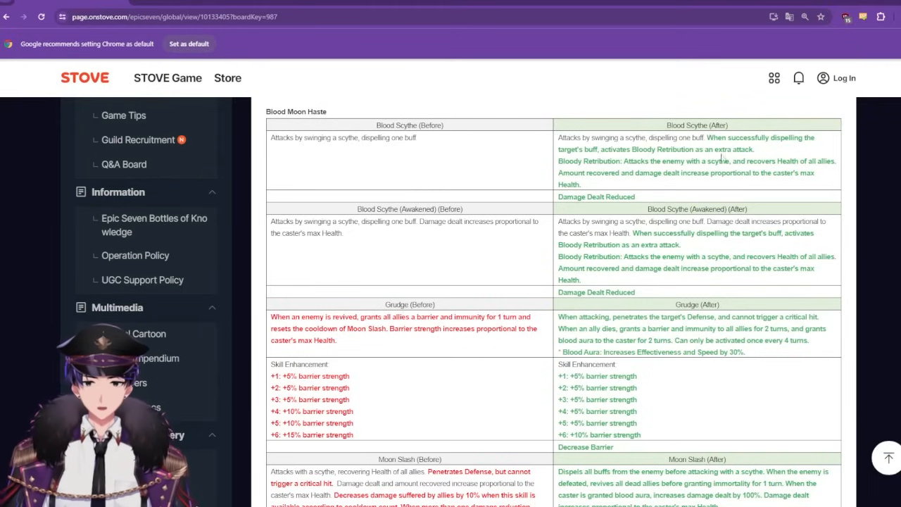
mouse_move(701, 282)
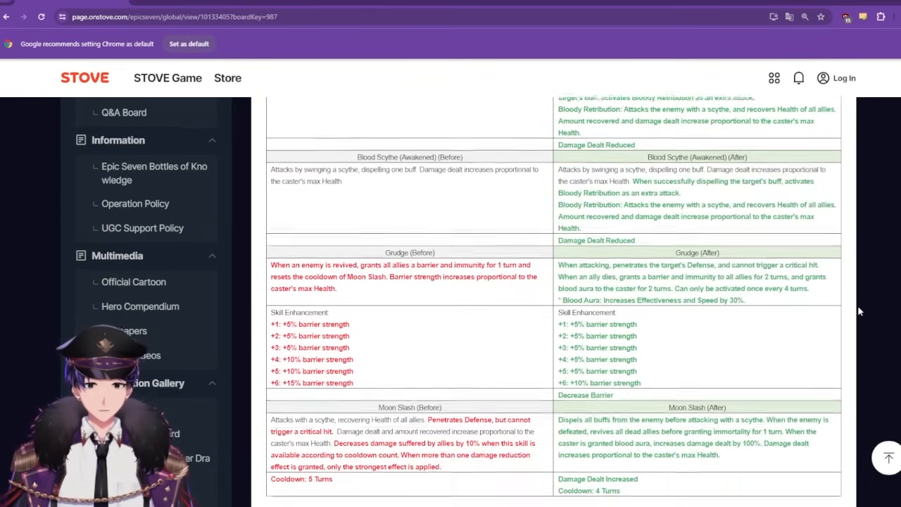
- Scroll to Blood Moon Haste's design explanation and Sage Baal & Sezan's Cloud of Ruin comparison
scroll(down, 3)
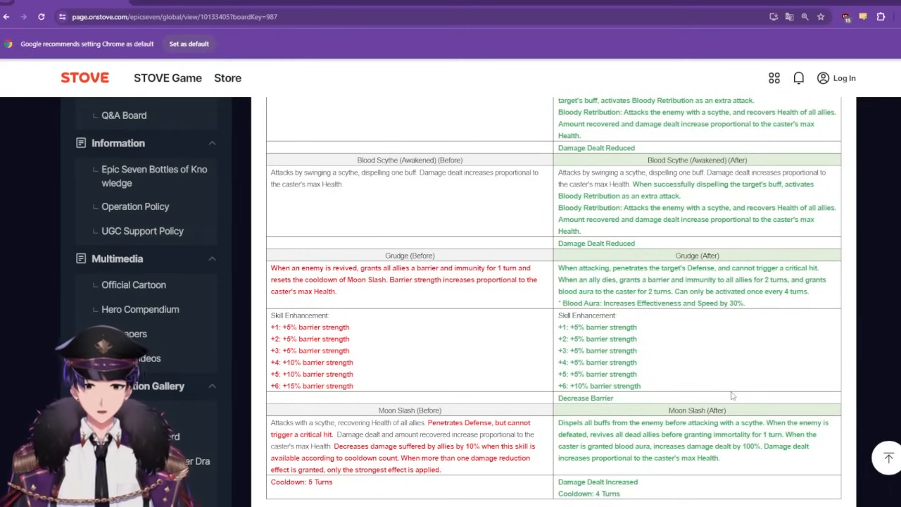
mouse_move(709, 394)
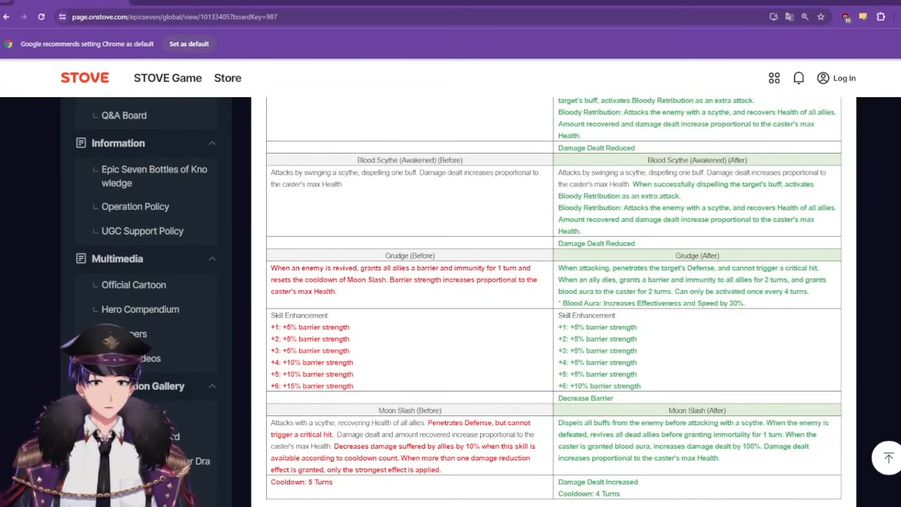
scroll(down, 3)
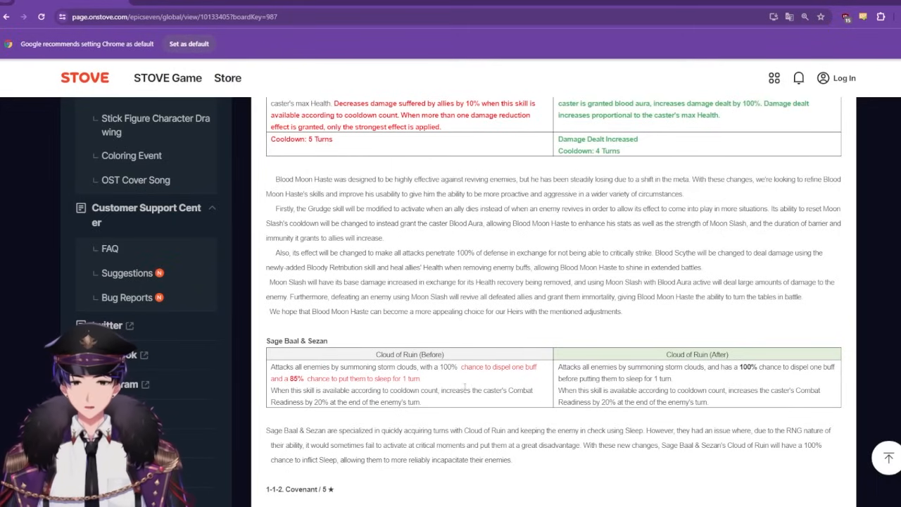
- Scroll down to Ravi's Slaughter and Demon's Blood before/after comparisons
scroll(down, 3)
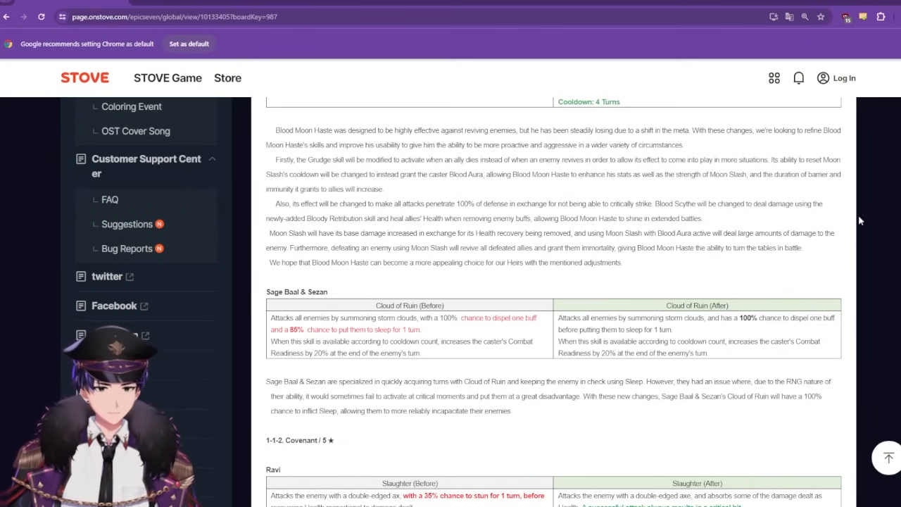
scroll(down, 3)
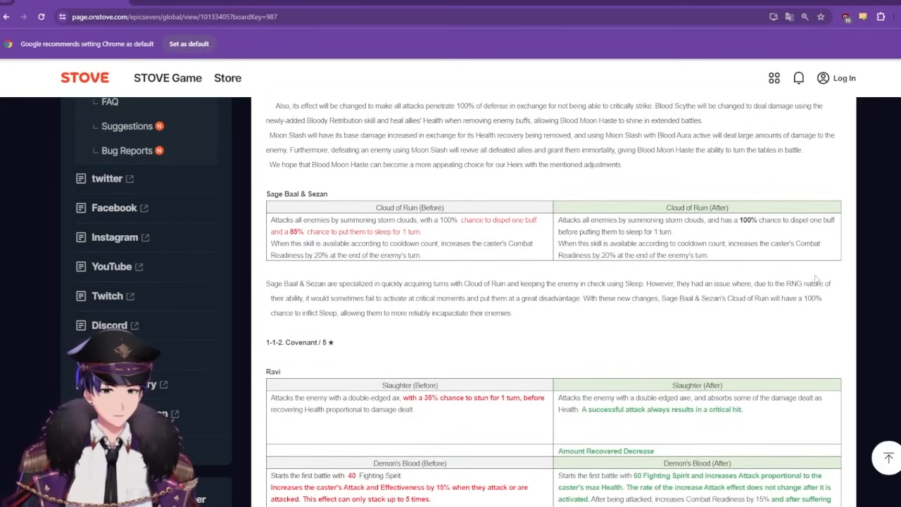
- Scroll through Ravi's Devil Drive comparisons, highlighting changed text, down to his explanation paragraph
scroll(down, 3)
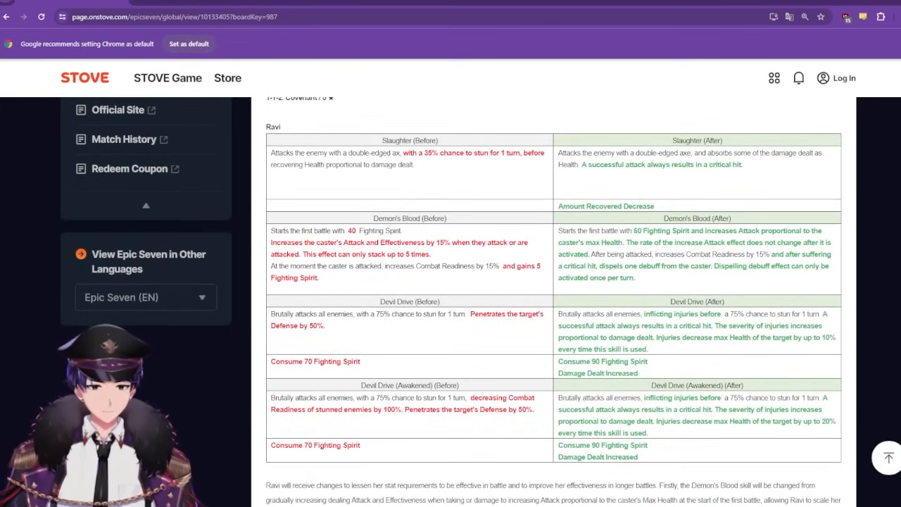
scroll(down, 3)
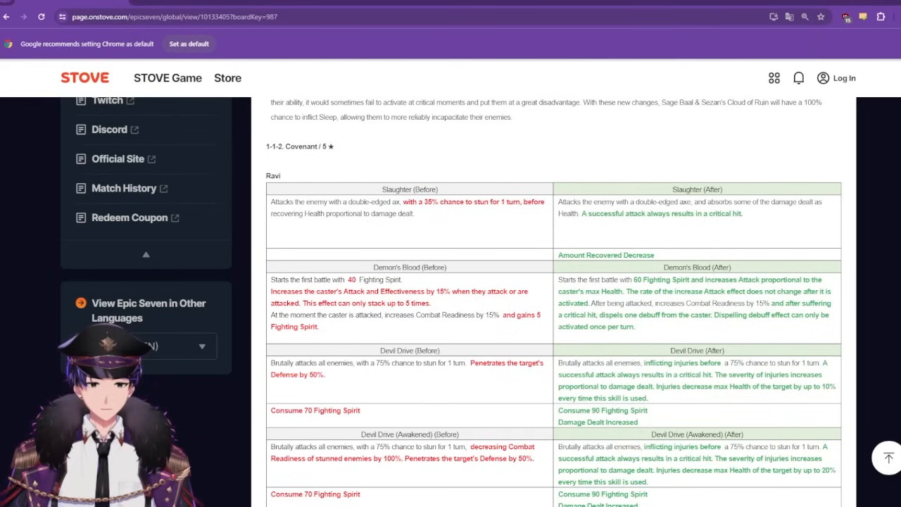
scroll(down, 3)
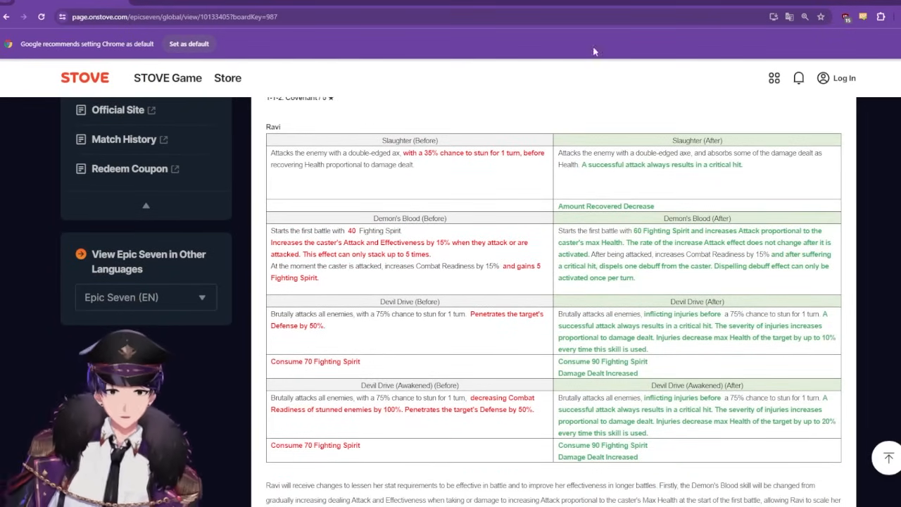
drag(693, 164, 744, 163)
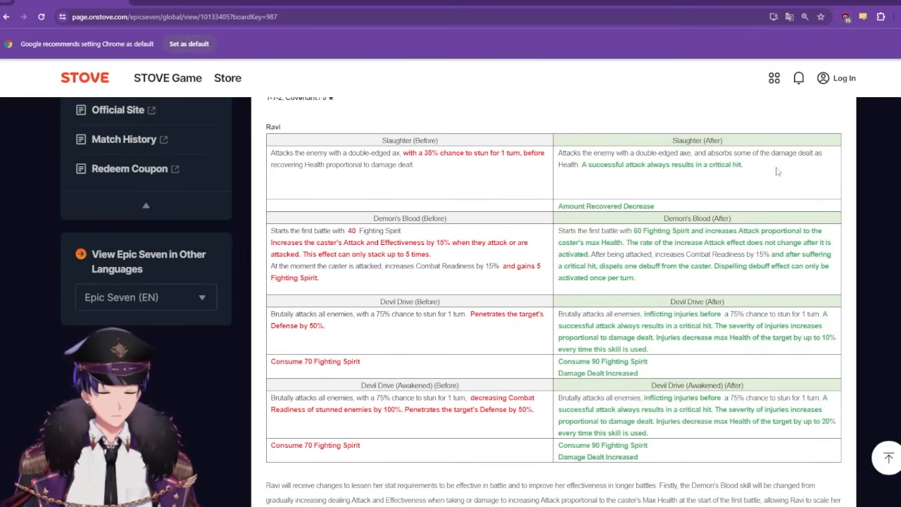
drag(617, 163, 742, 164)
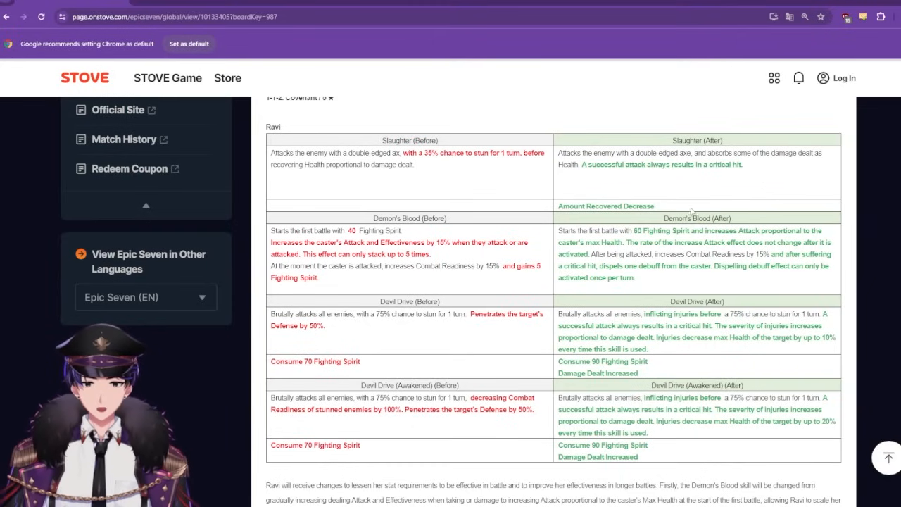
mouse_move(608, 298)
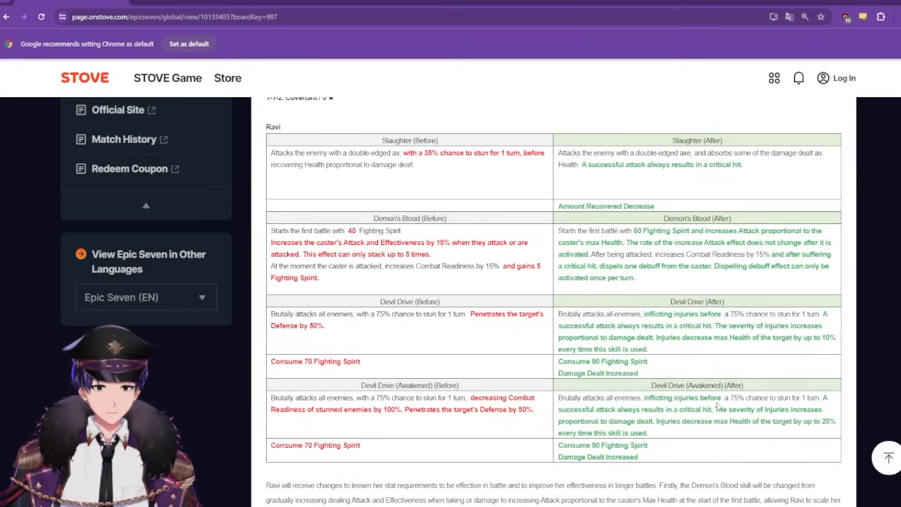
scroll(down, 3)
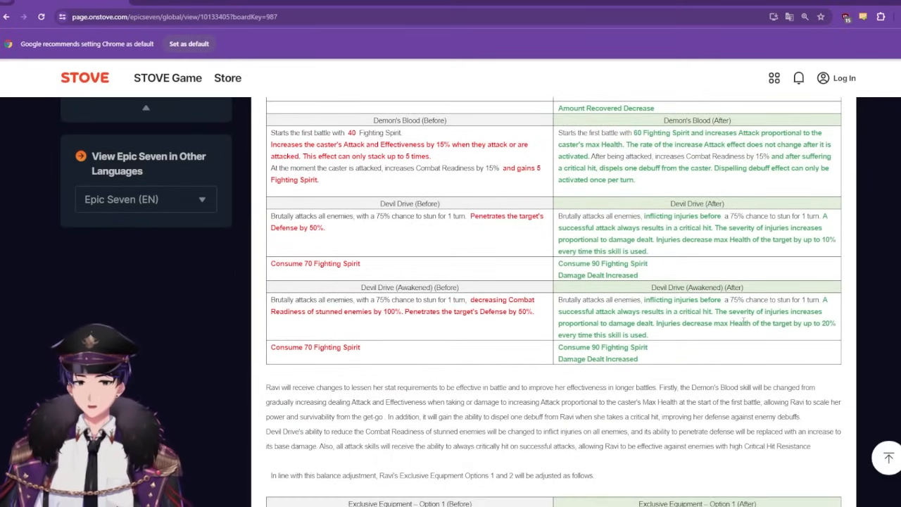
- Scroll back over Ravi's full skill table, then down toward Kane's Hammer Time! section
scroll(up, 3)
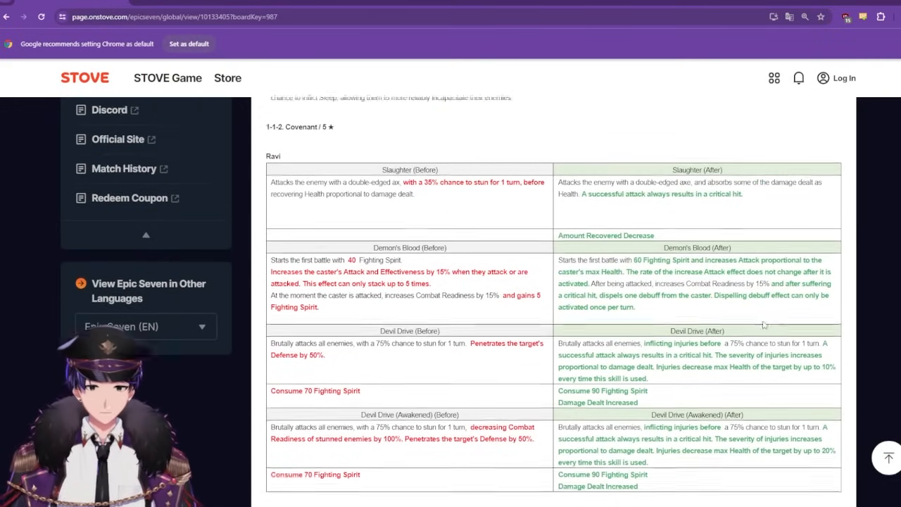
scroll(down, 3)
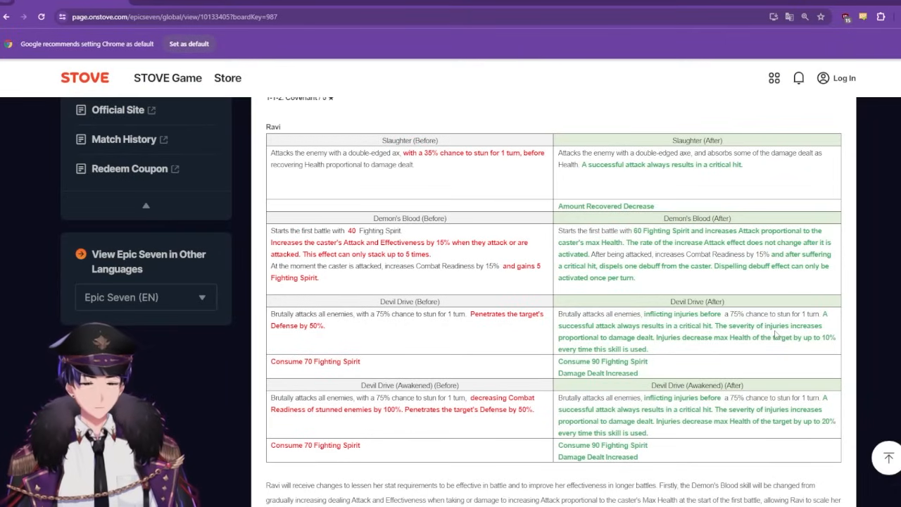
mouse_move(577, 231)
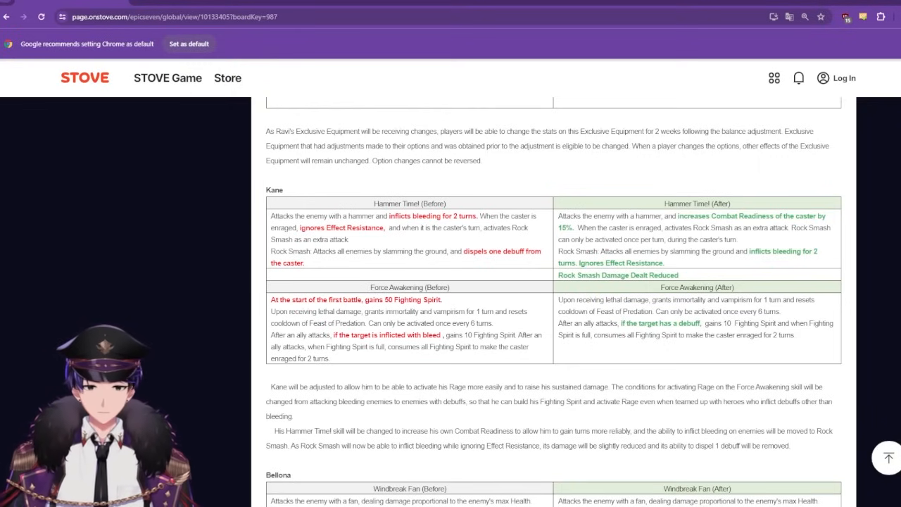
- Scroll through Bellona's skill table down to her Exclusive Equipment Option 2 adjustment
scroll(down, 3)
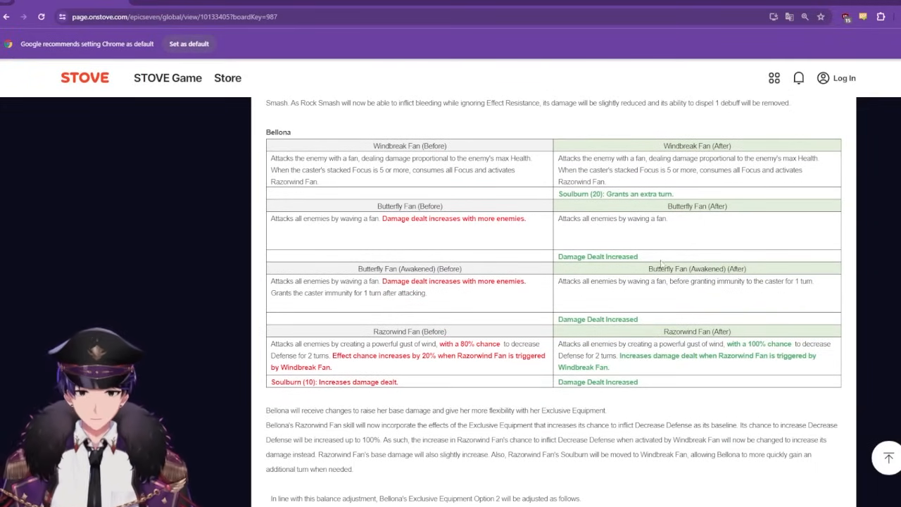
double_click(597, 256)
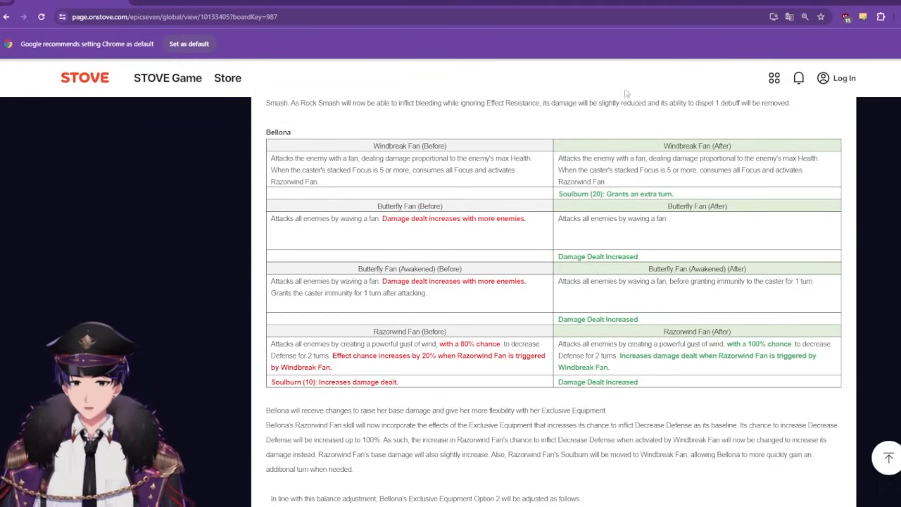
mouse_move(687, 372)
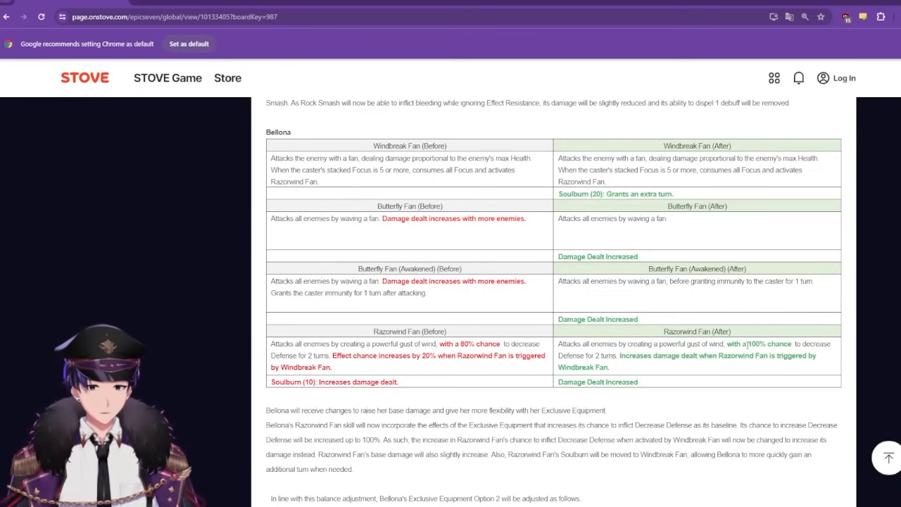
scroll(down, 3)
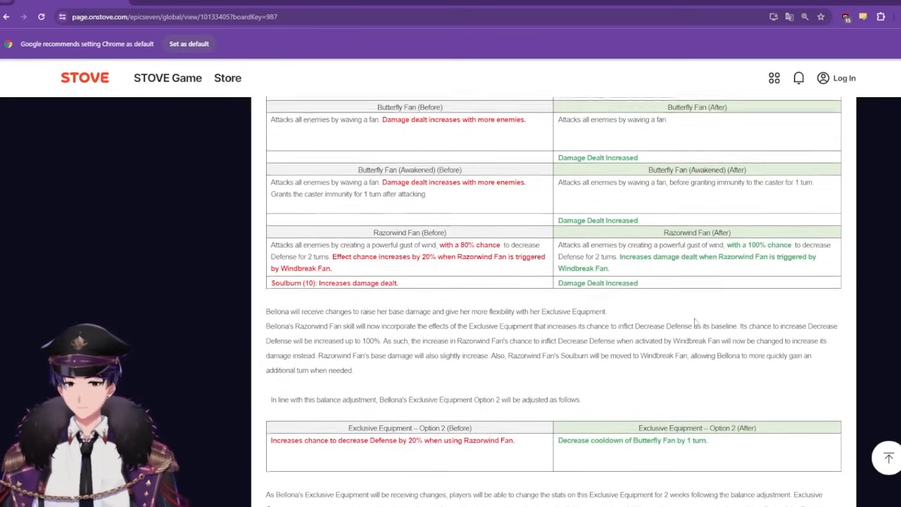
- Scroll to Celine's Uppercut and Intuition tables and highlight her new battle-start stealth
scroll(down, 3)
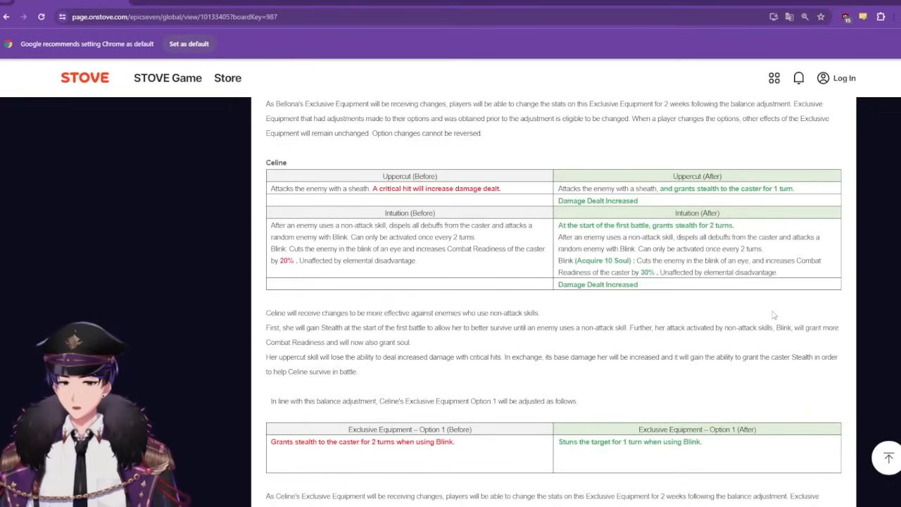
scroll(down, 3)
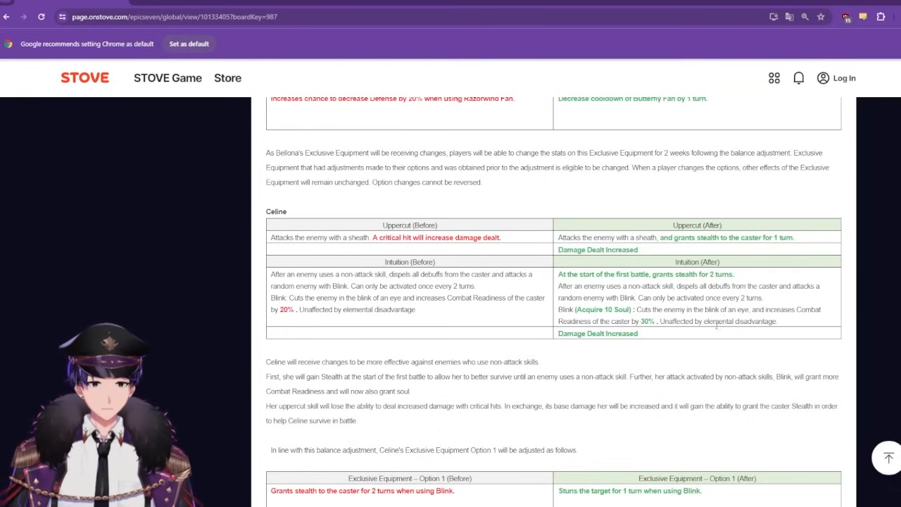
drag(560, 273, 732, 273)
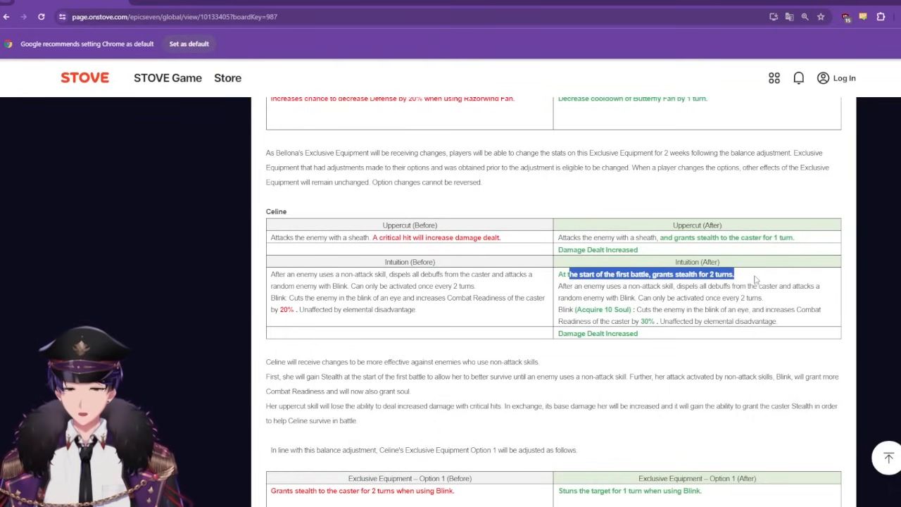
mouse_move(759, 279)
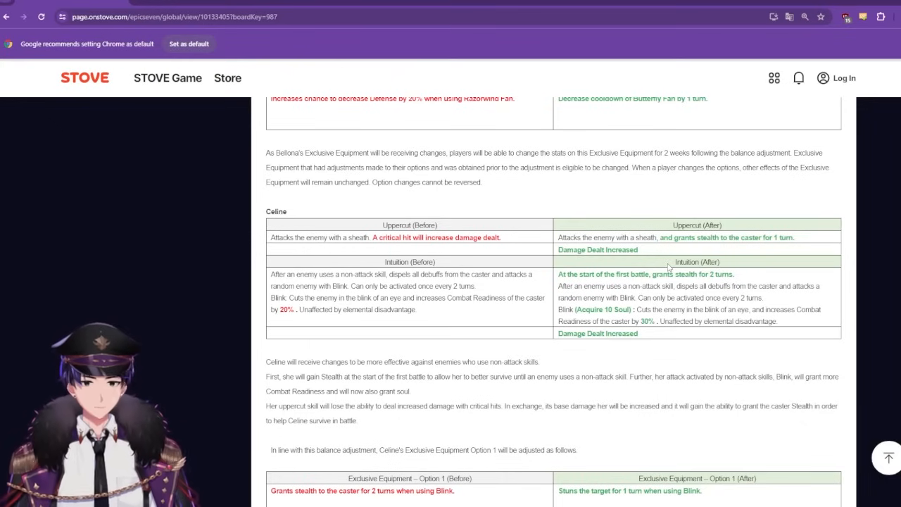
- Scroll past Celine's Exclusive Equipment change to Last Piece Karin's Phantom Strike comparisons
scroll(down, 3)
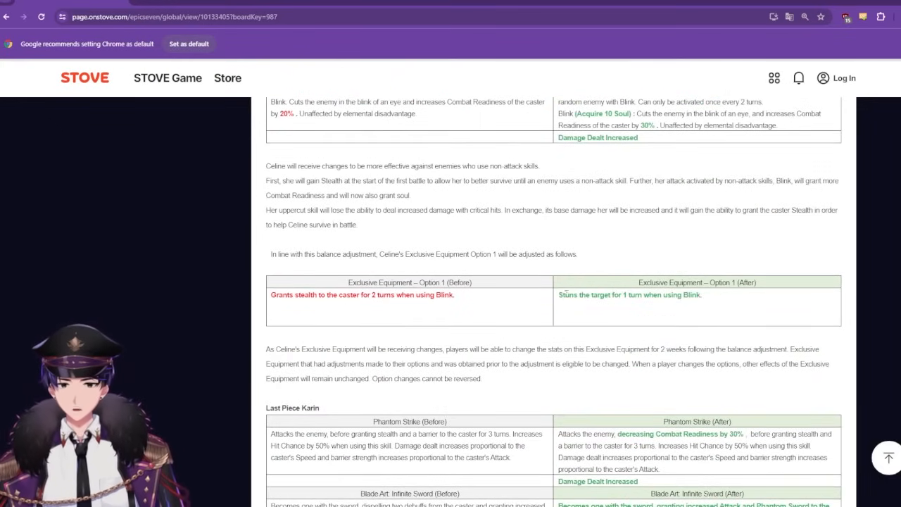
mouse_move(727, 296)
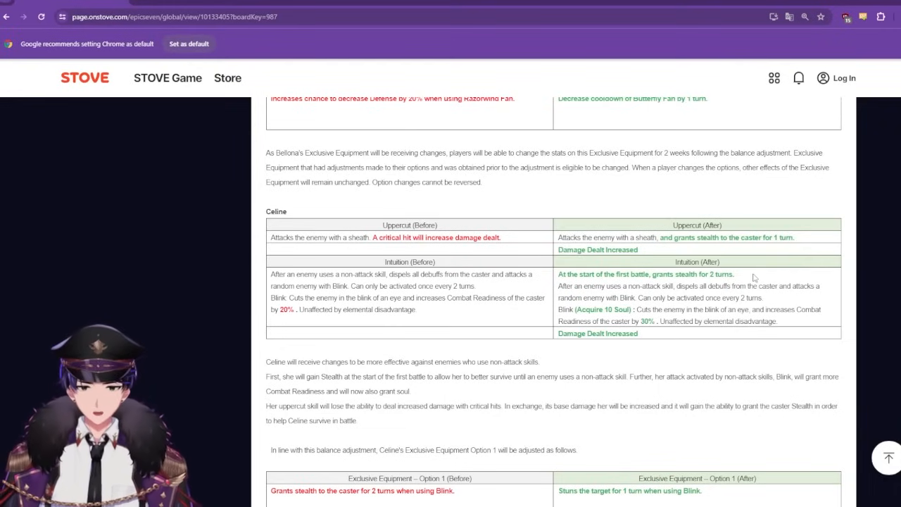
scroll(down, 3)
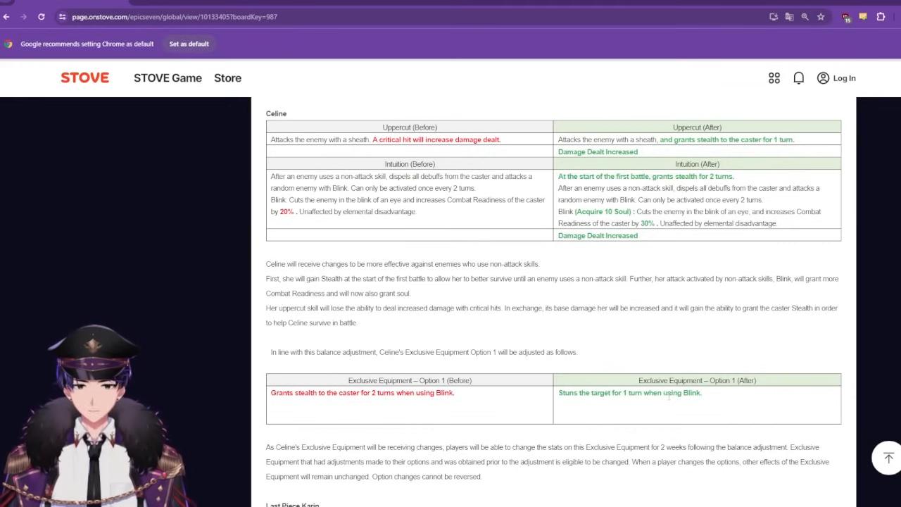
mouse_move(667, 287)
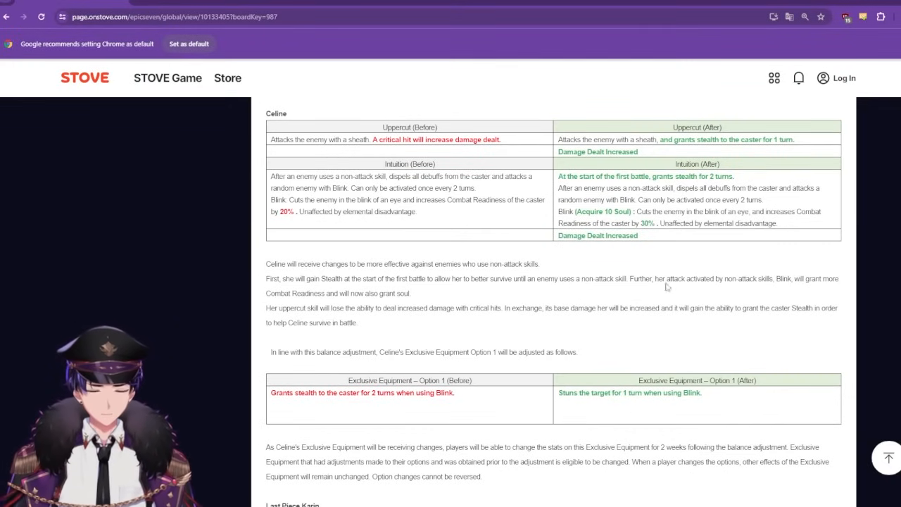
scroll(down, 3)
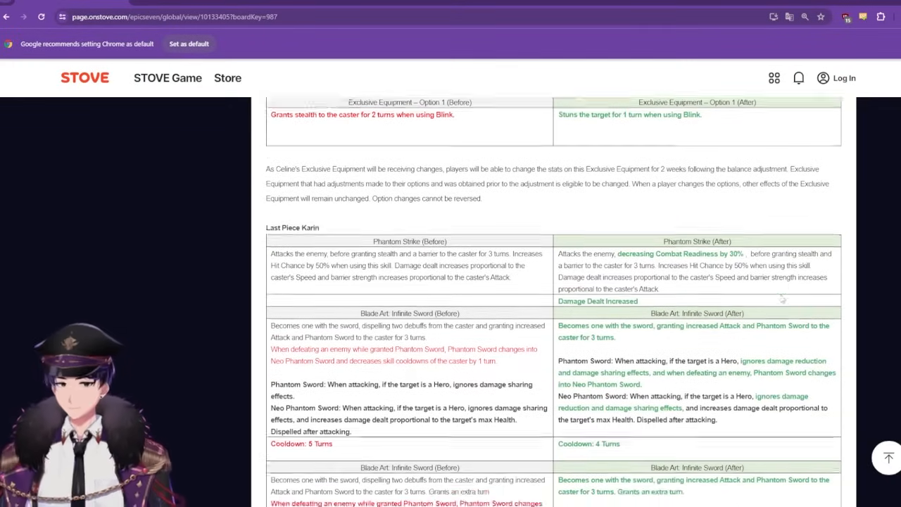
- Read Karin's Blade Art: Infinite Sword tables, highlighting the Cooldown 4 Turns and Neo Phantom Sword line
scroll(down, 3)
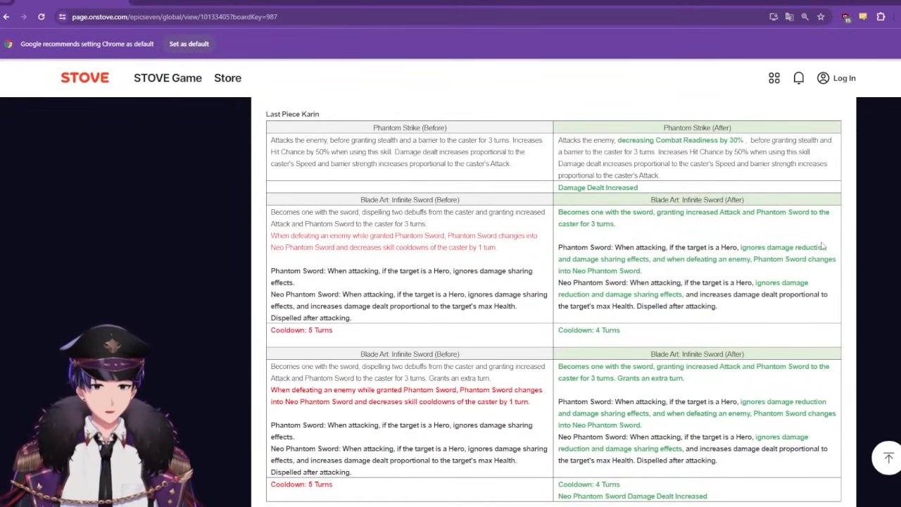
mouse_move(619, 152)
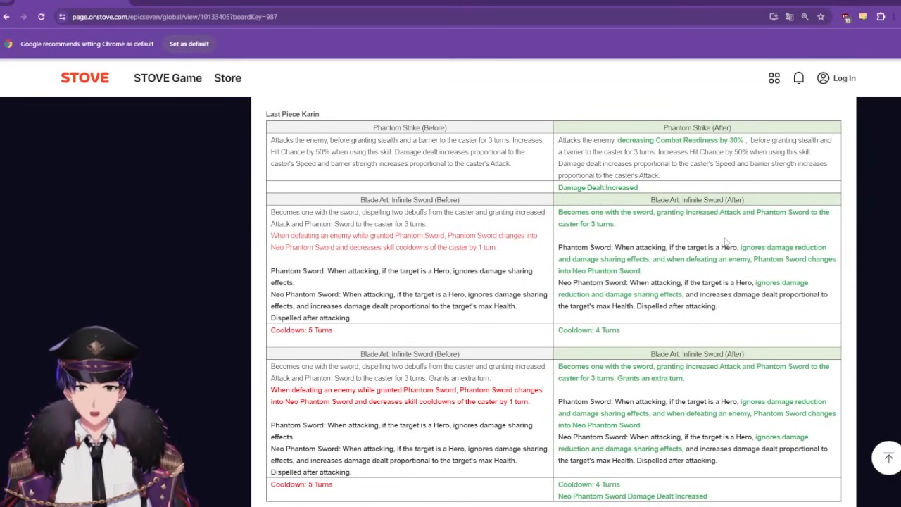
scroll(down, 3)
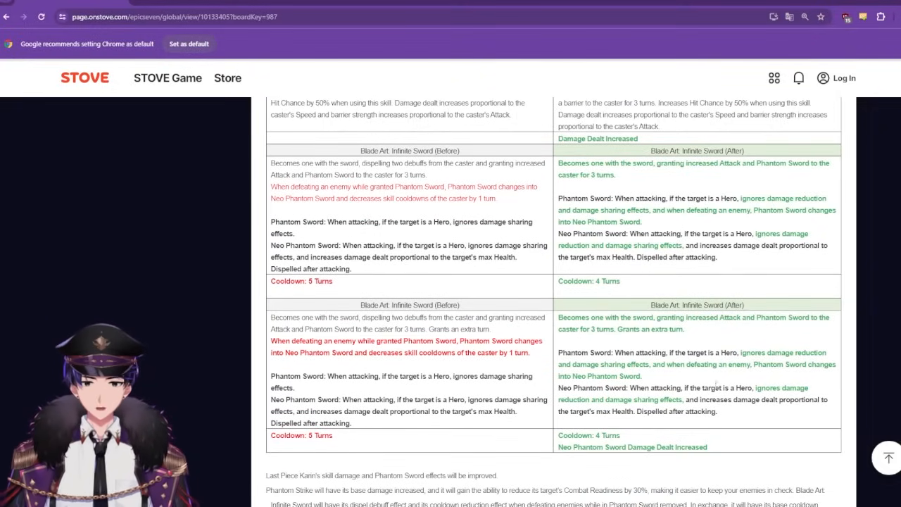
drag(743, 352, 642, 375)
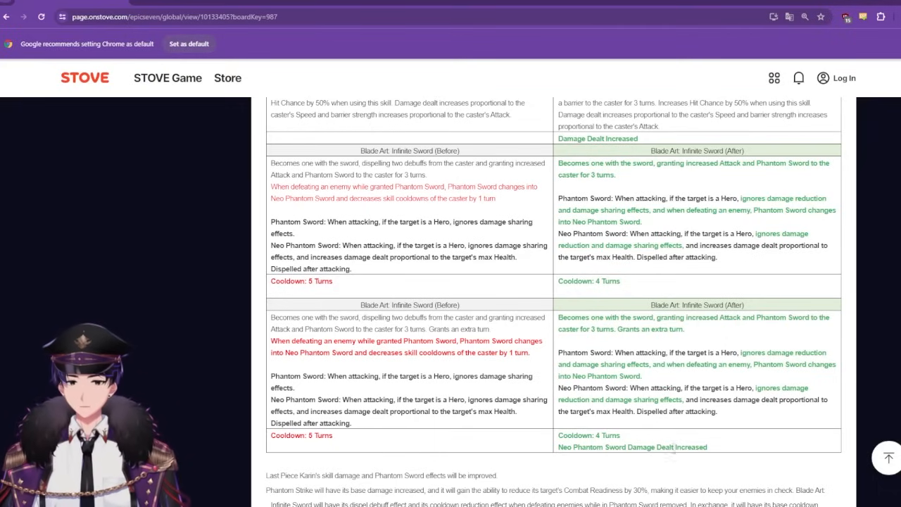
drag(557, 431, 710, 452)
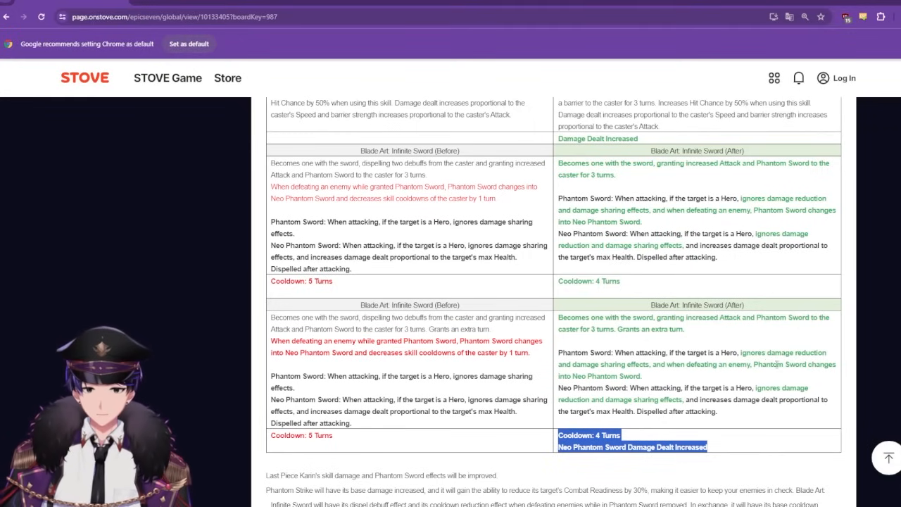
mouse_move(760, 335)
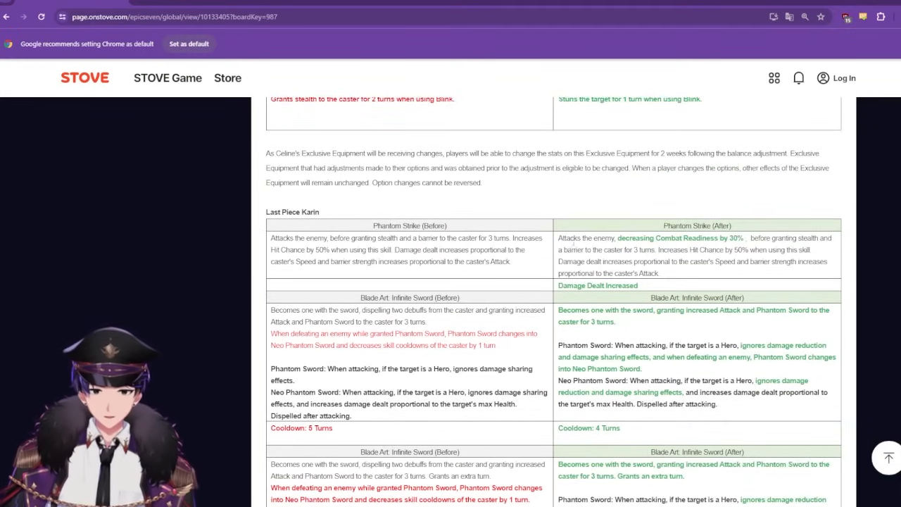
scroll(down, 3)
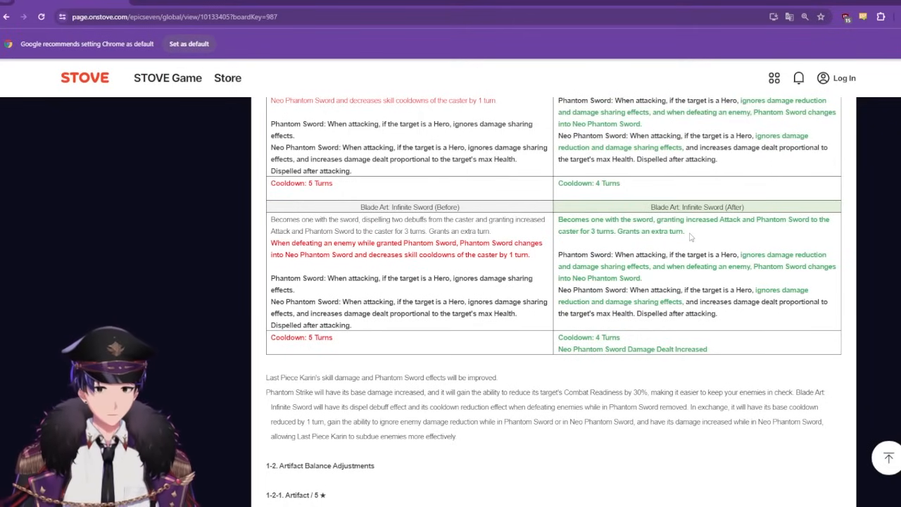
- Scroll to the 5★ artifact tables for Alexa's Basket and Abyssal Crown
scroll(down, 3)
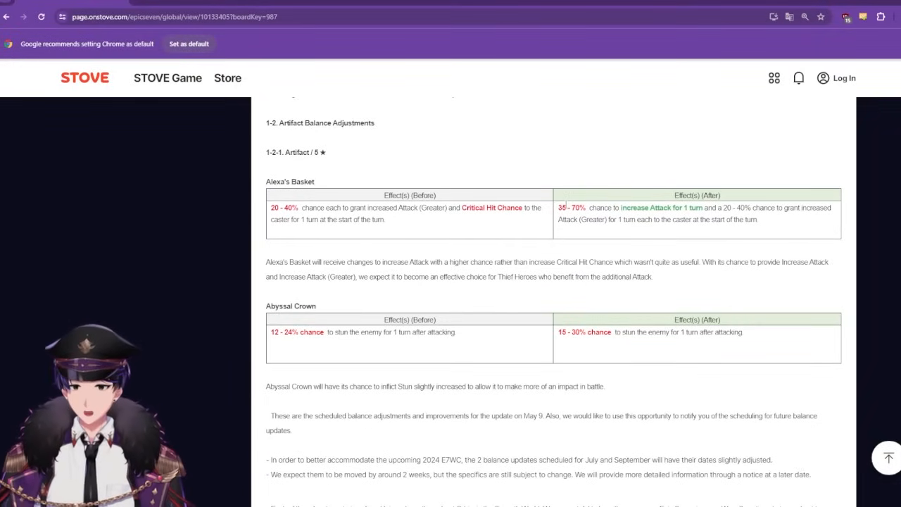
mouse_move(617, 298)
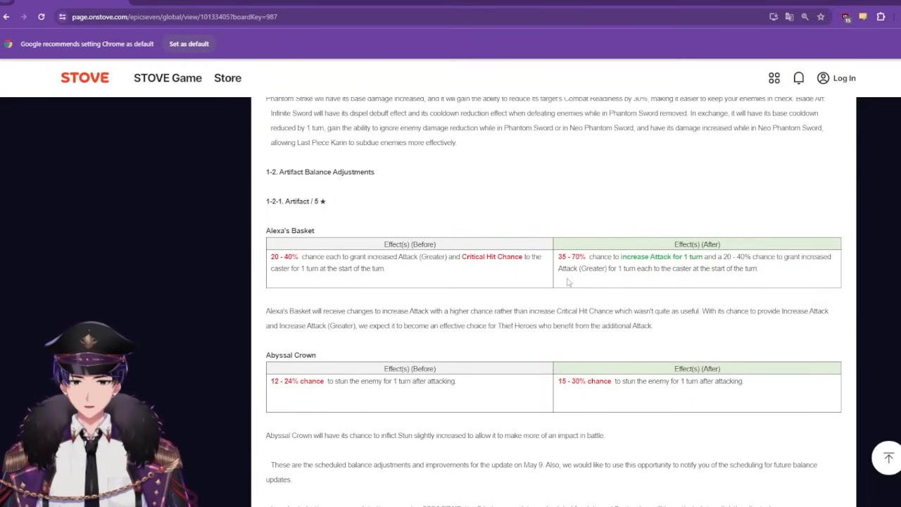
mouse_move(747, 284)
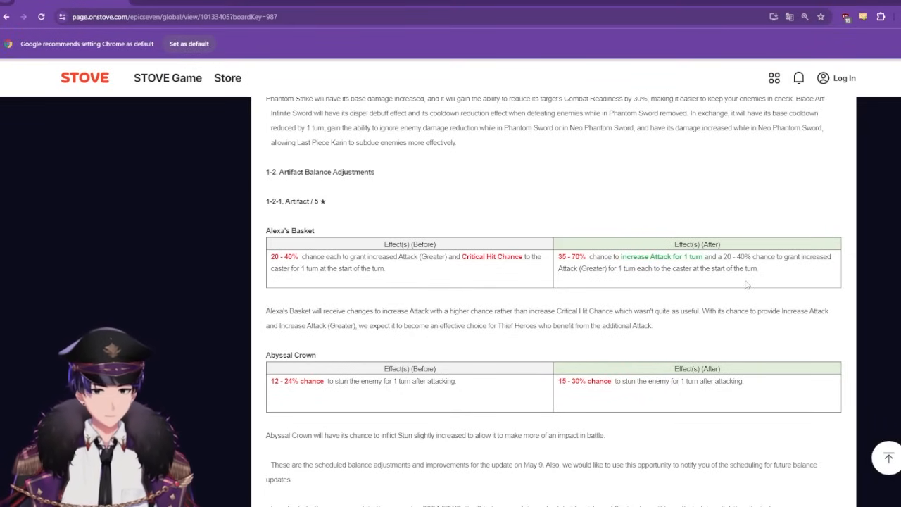
mouse_move(778, 279)
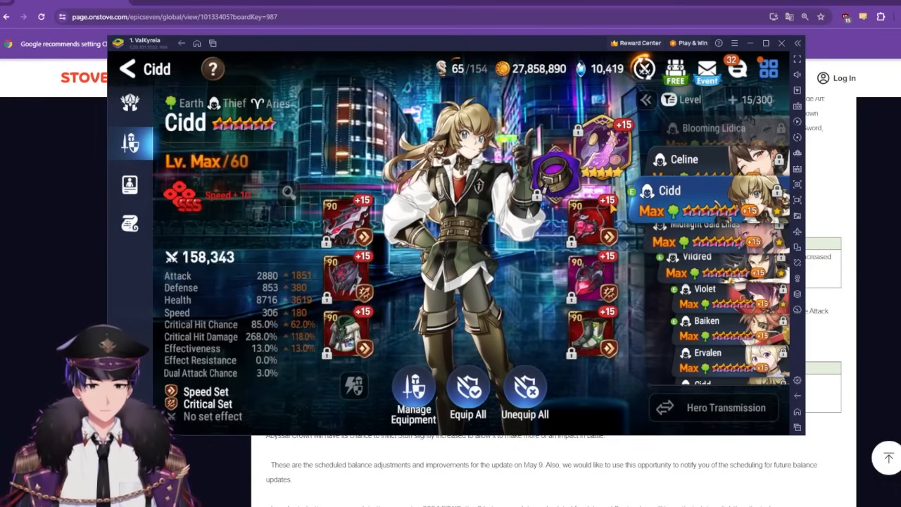
- Select Politis and view her equipped Abyssal Crown with 24.0% stun chance
click(783, 42)
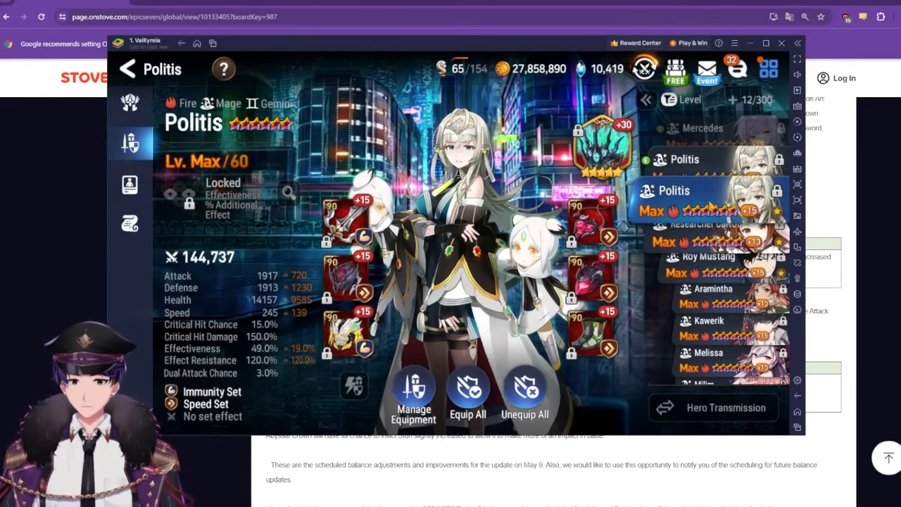
click(603, 134)
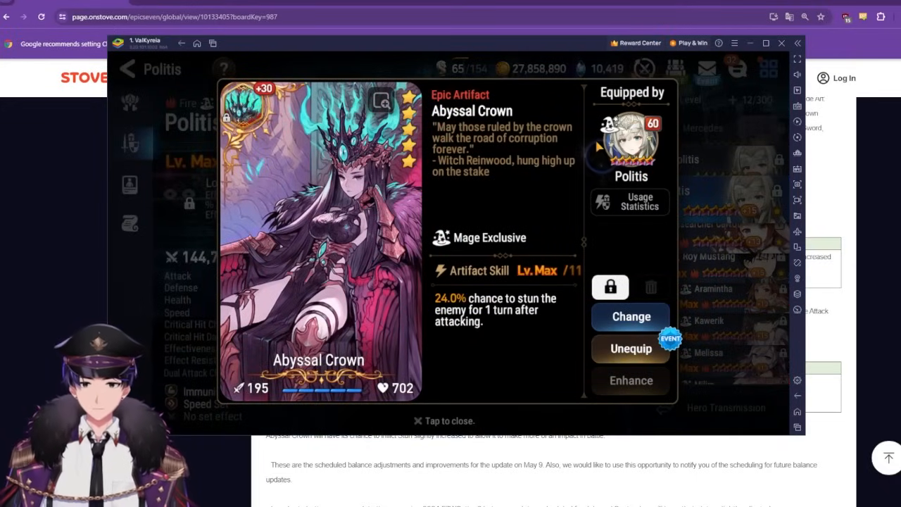